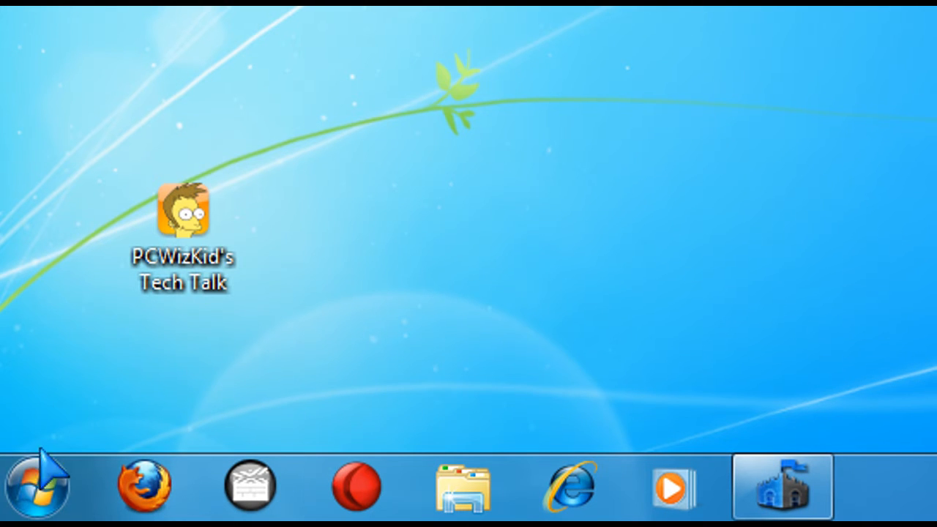
Search the Start menu for 'action center'
{"action": "left_click", "coordinate": [31, 493]}
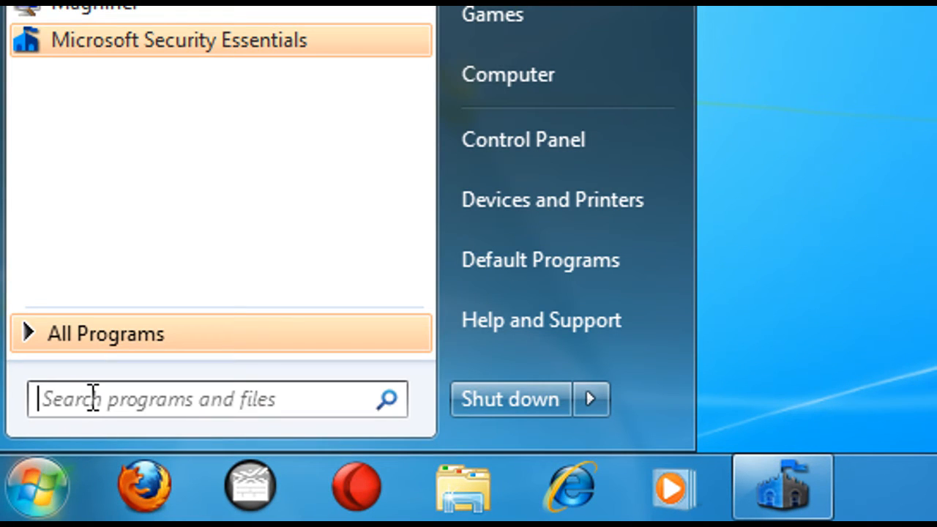
{"action": "type", "text": "a"}
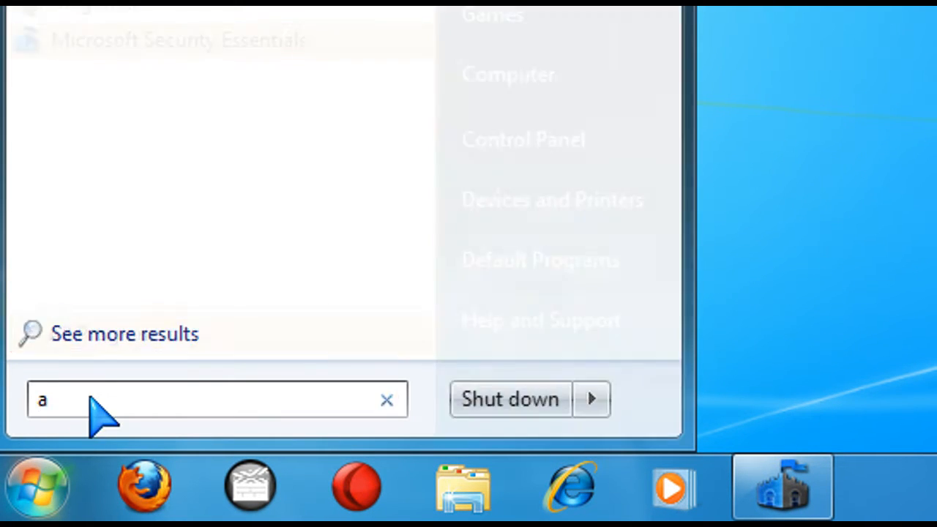
{"action": "type", "text": "ction cent"}
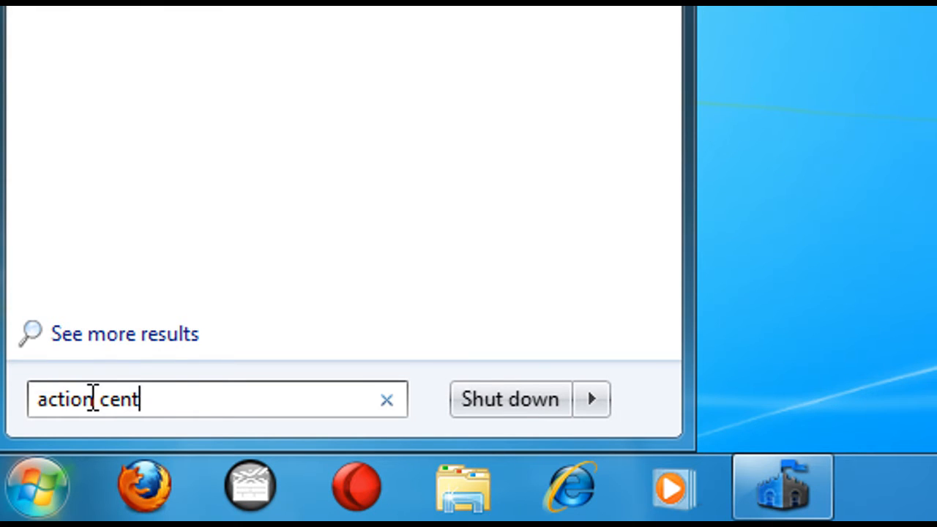
{"action": "type", "text": "er"}
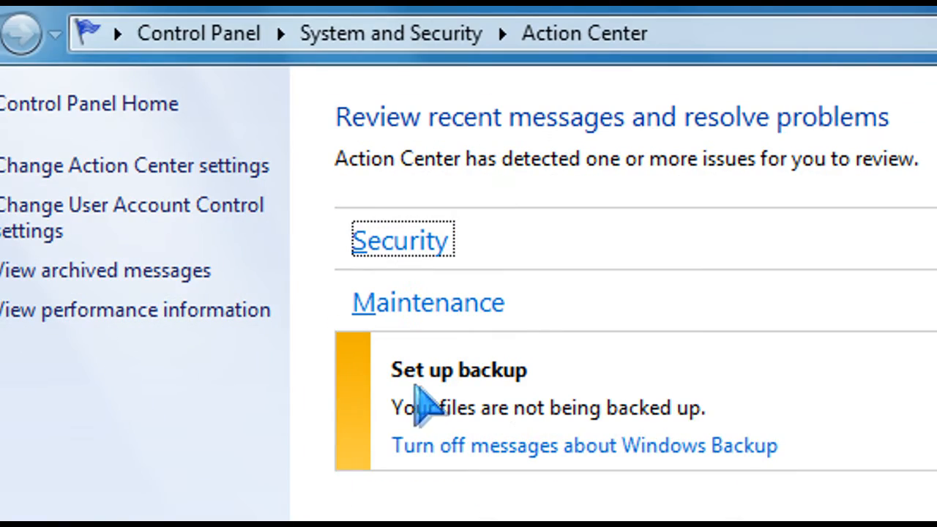
Scroll down to the Maintenance messages below the unconfigured backup warning
{"action": "scroll", "scroll_direction": "down", "scroll_amount": 3}
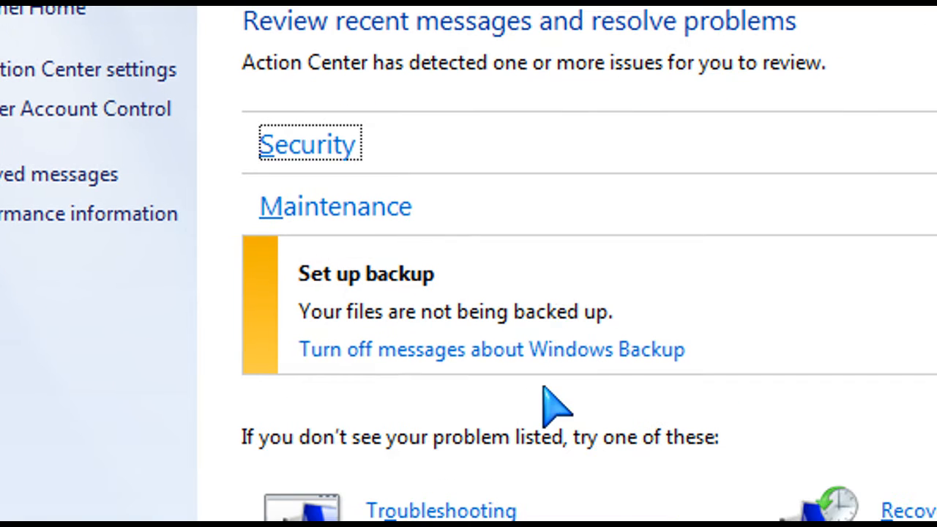
{"action": "mouse_move", "coordinate": [386, 360]}
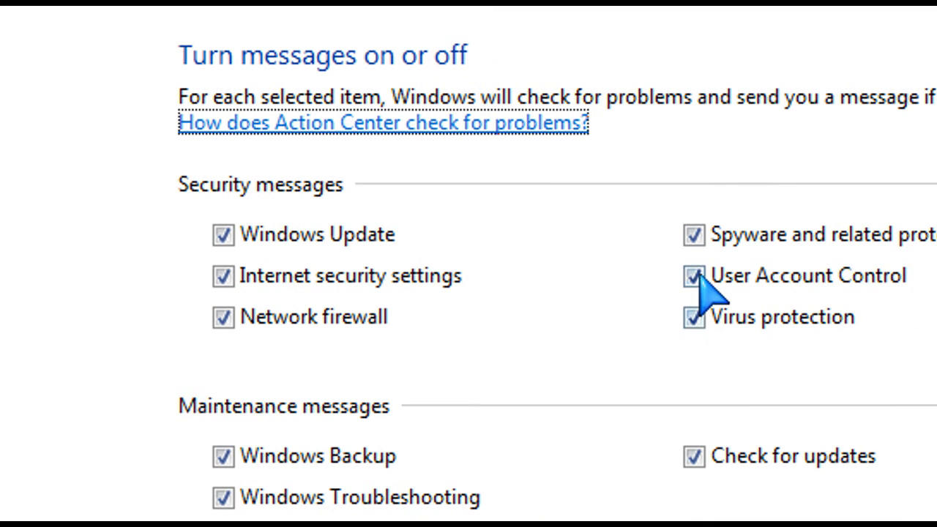
Uncheck User Account Control and Windows Troubleshooting messages, then apply with OK
{"action": "left_click", "coordinate": [696, 277]}
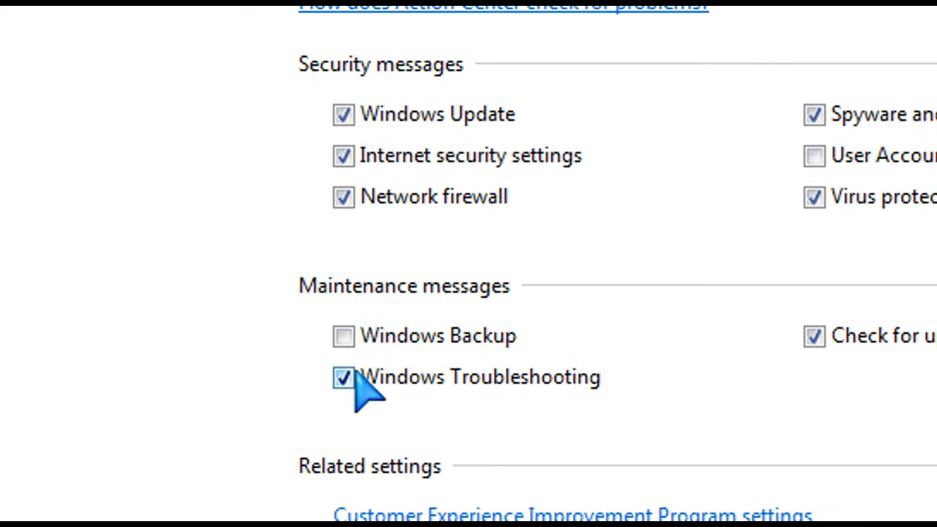
{"action": "left_click", "coordinate": [340, 377]}
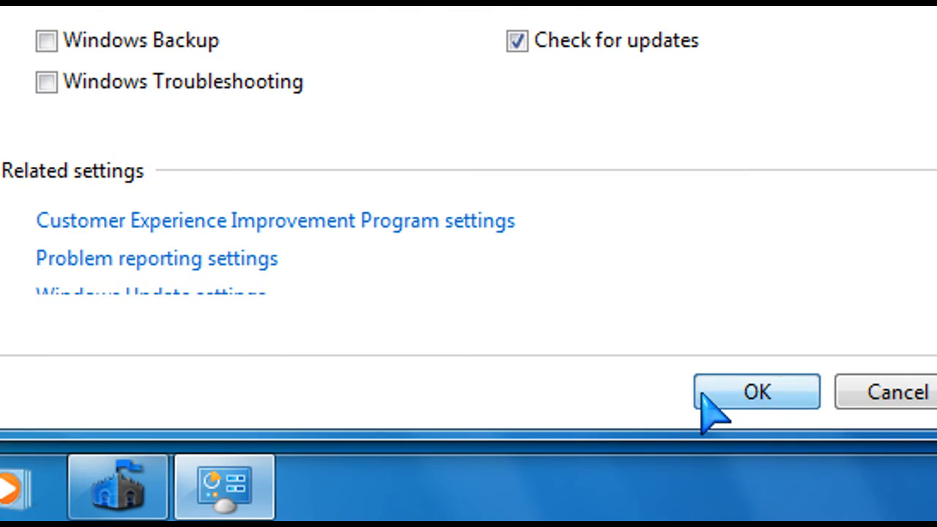
{"action": "left_click", "coordinate": [756, 393]}
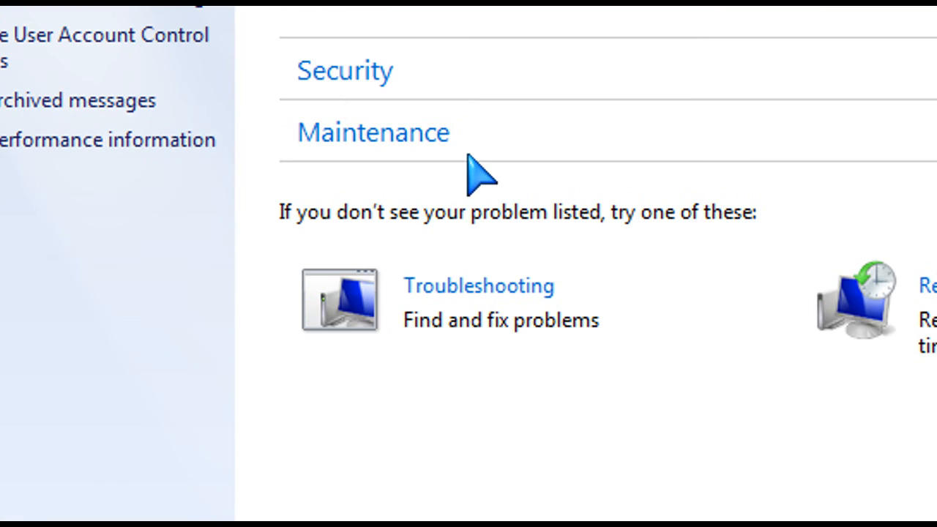